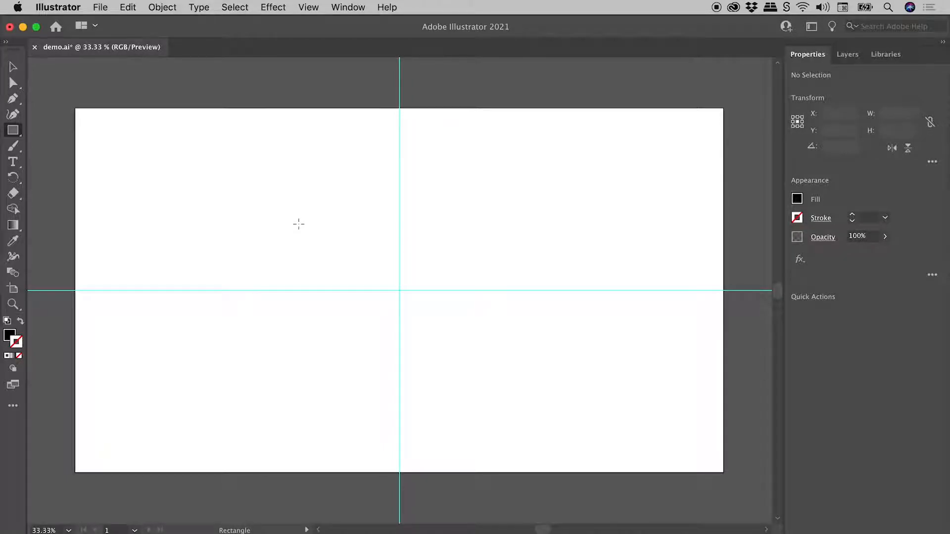
mouse_move(302, 228)
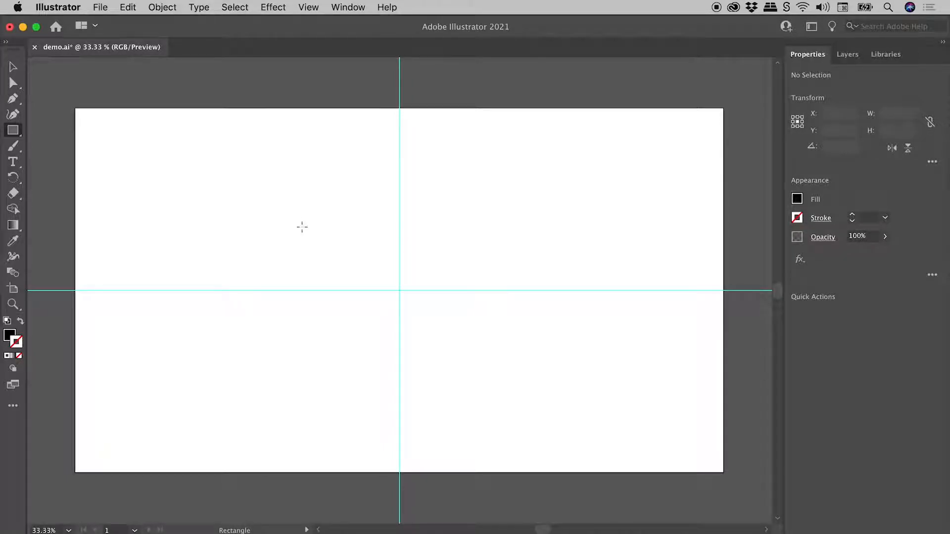
mouse_move(399, 291)
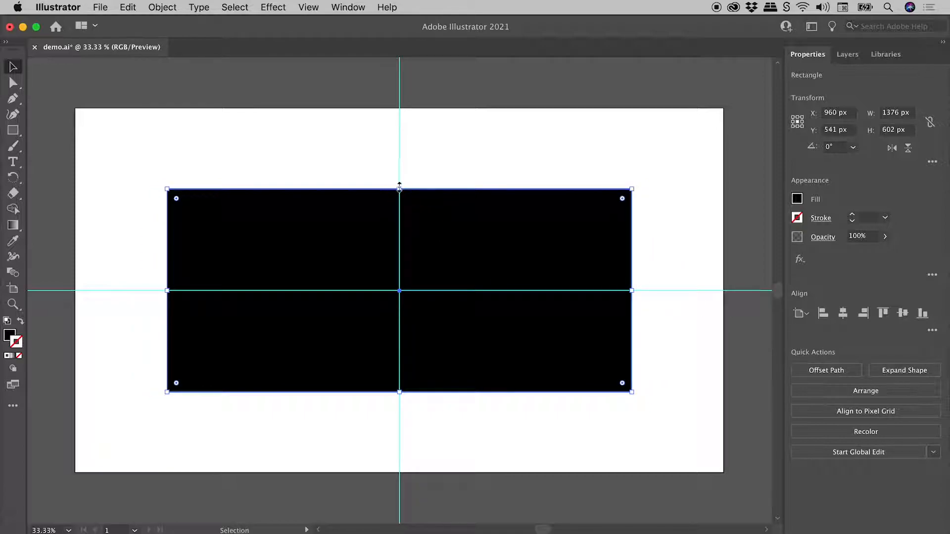
- Alt-drag the top handle to shorten the black rectangle to about 545 px high around its centre
left_click_drag(399, 189, 399, 209)
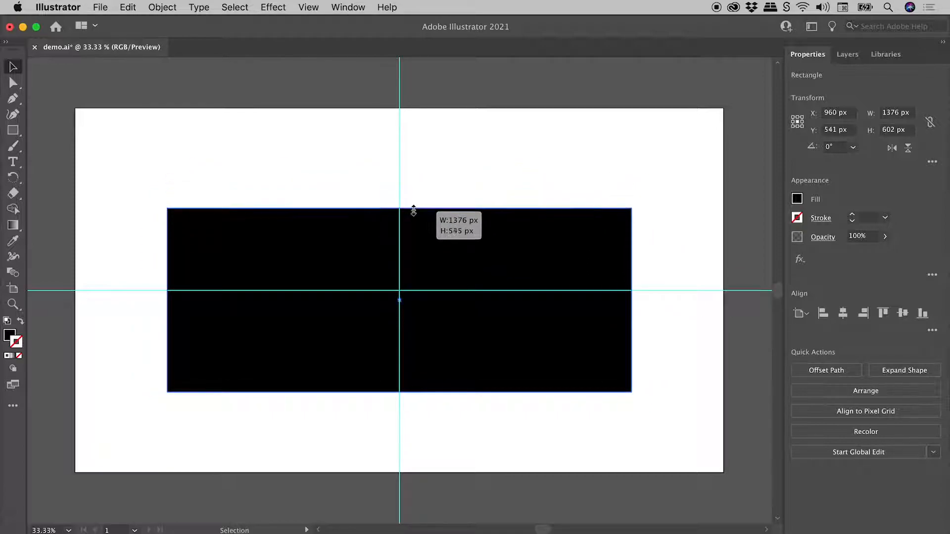